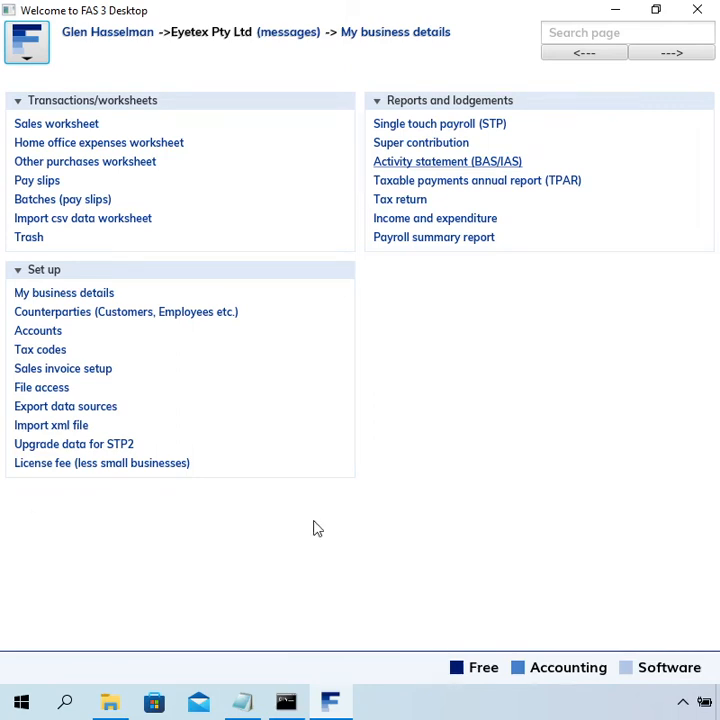
mouse_move(352, 518)
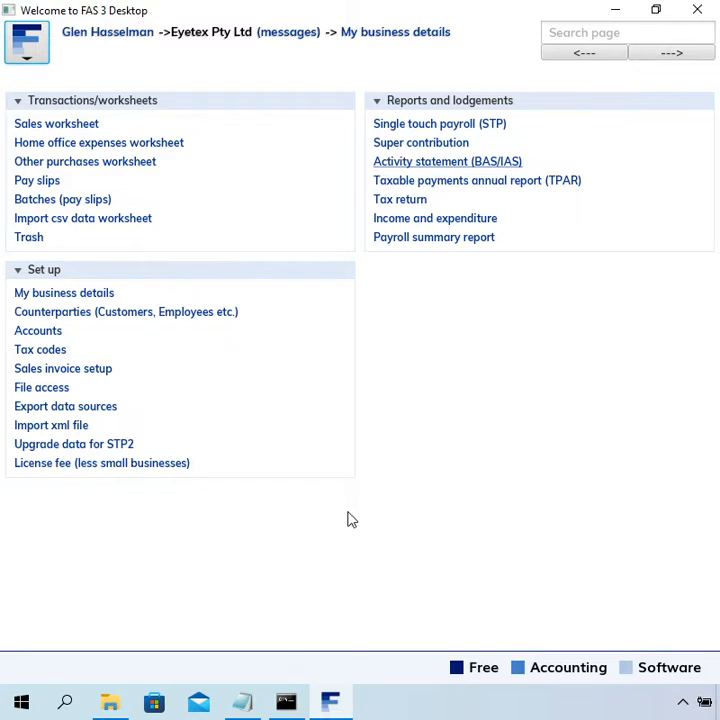
mouse_move(498, 476)
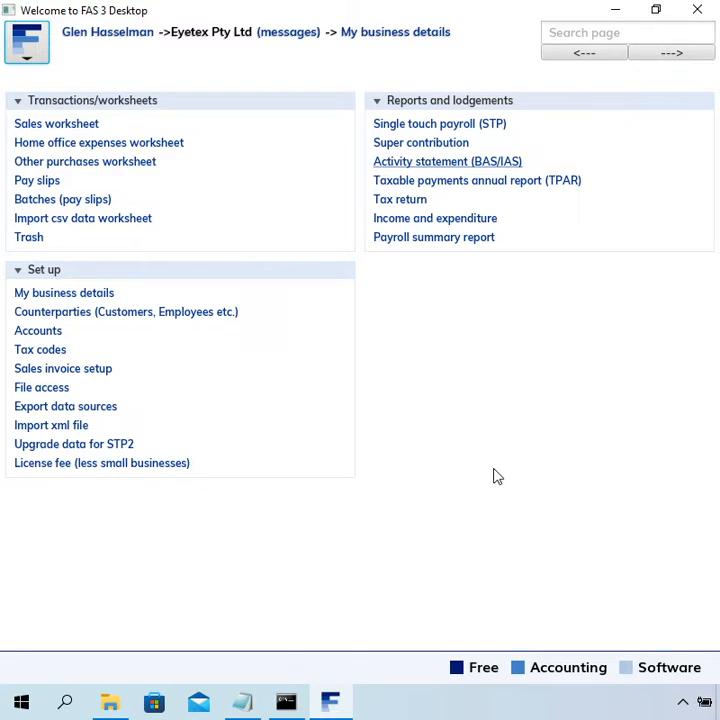
mouse_move(500, 476)
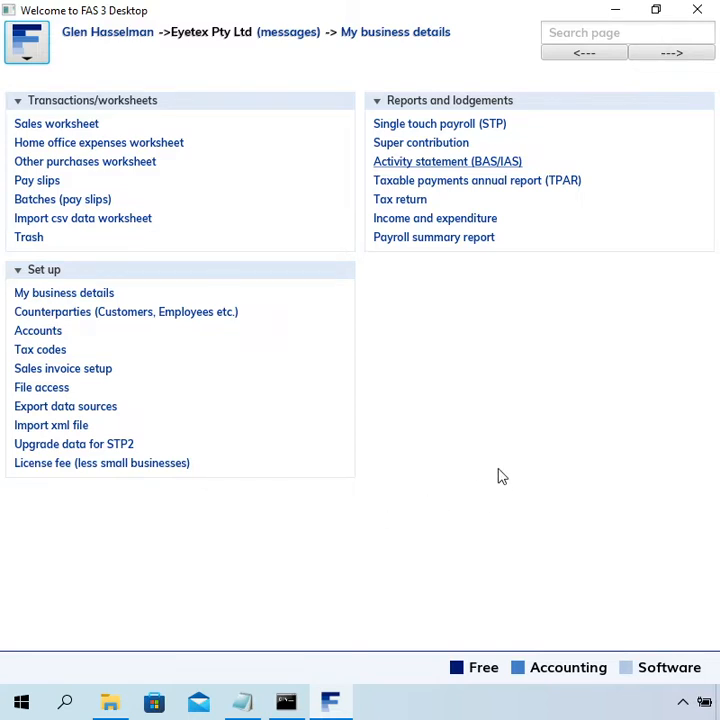
mouse_move(418, 292)
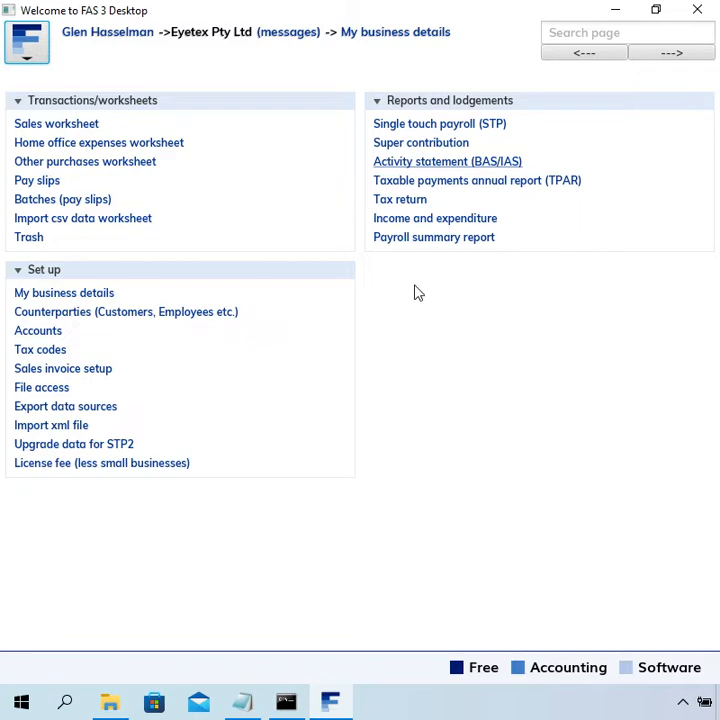
mouse_move(424, 290)
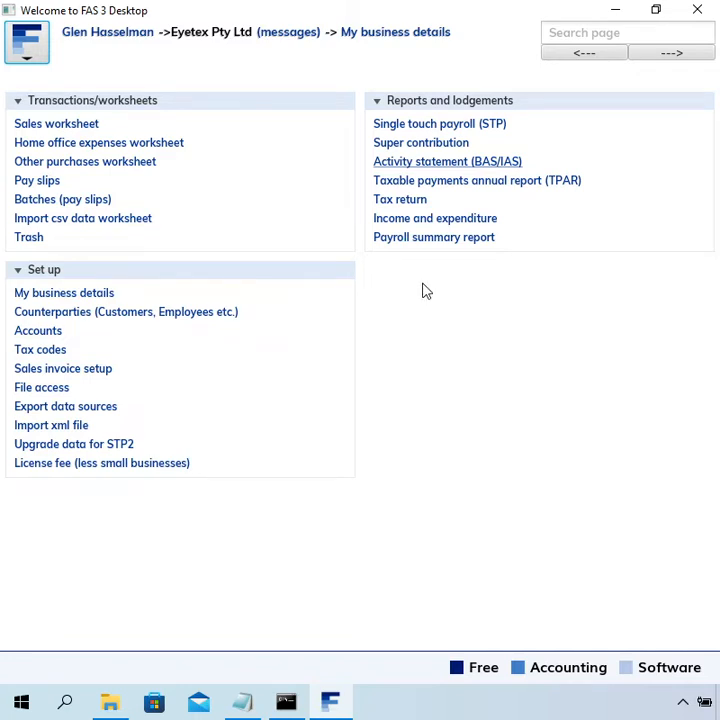
mouse_move(476, 108)
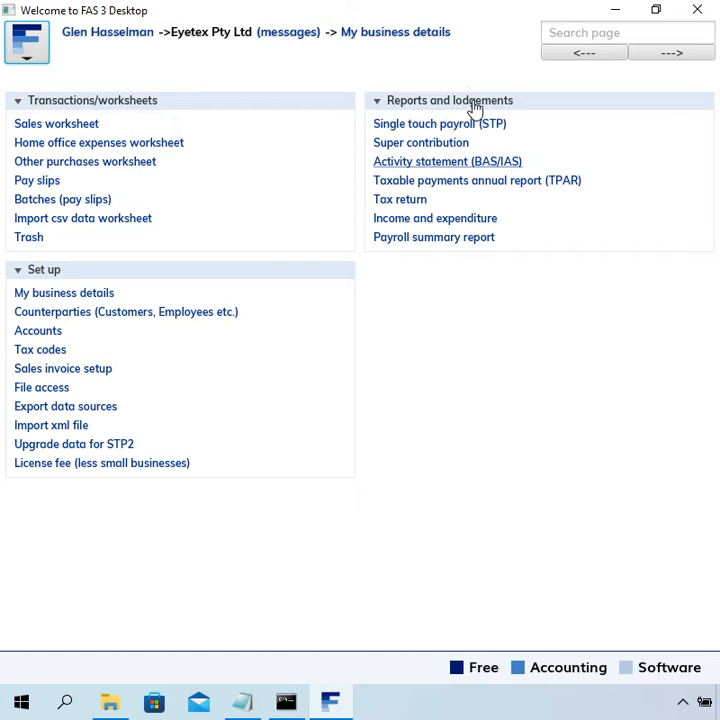
mouse_move(456, 170)
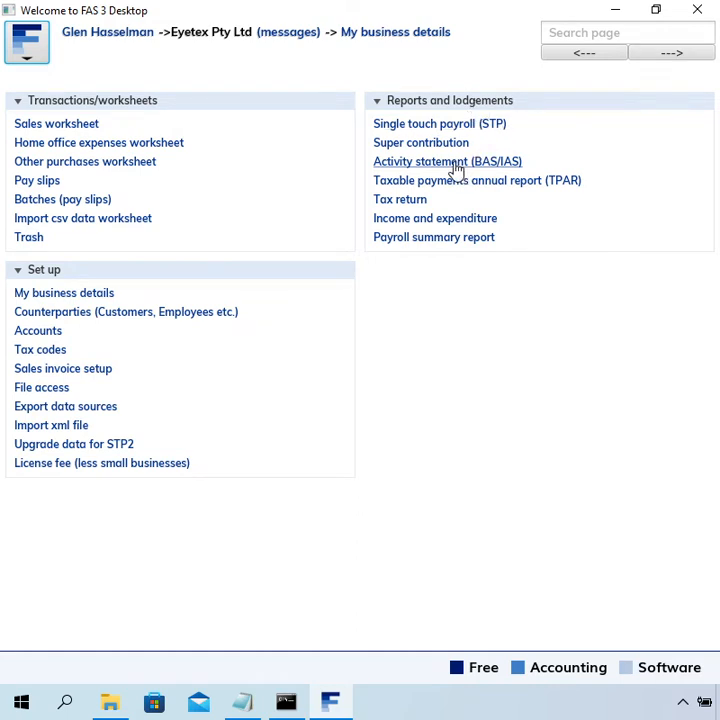
Step: Show the Activity statement (BAS/IAS) list under Reports and lodgements
left_click(448, 160)
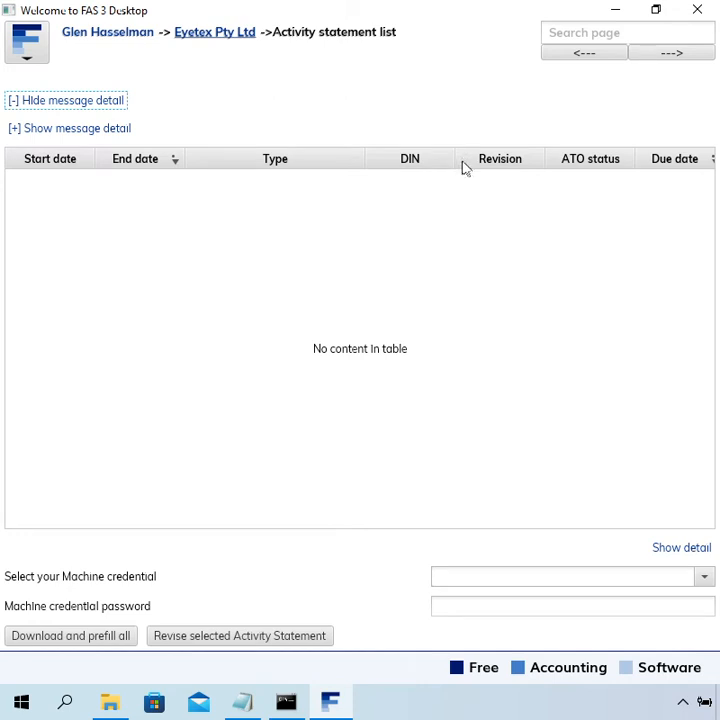
mouse_move(448, 192)
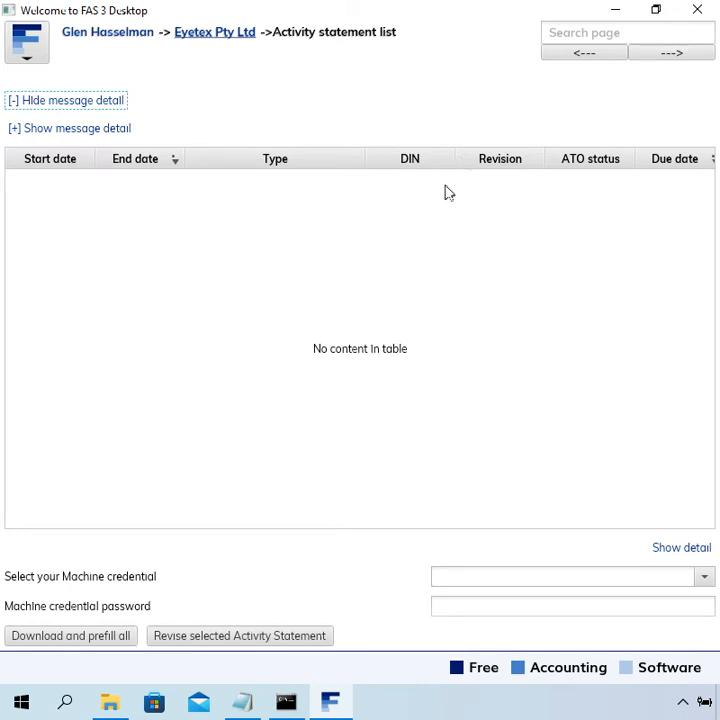
mouse_move(420, 218)
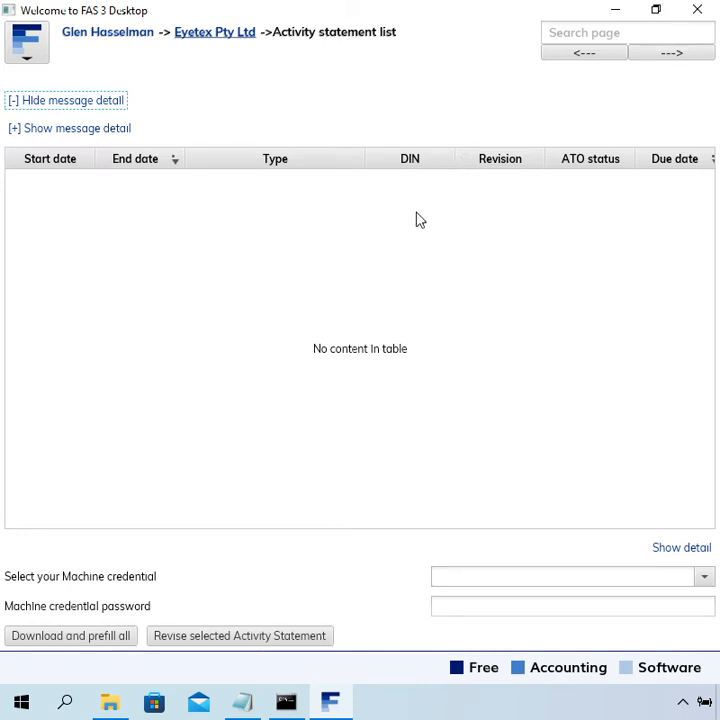
mouse_move(450, 388)
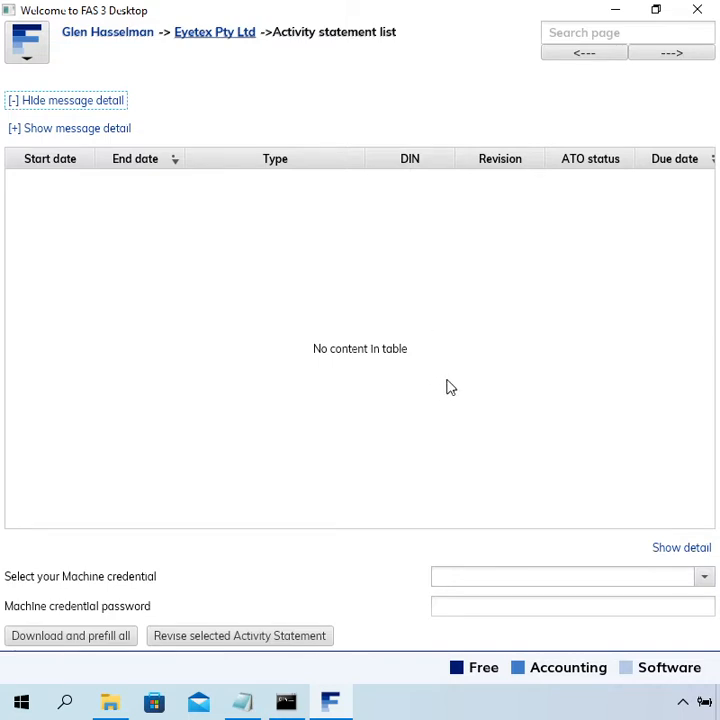
mouse_move(700, 528)
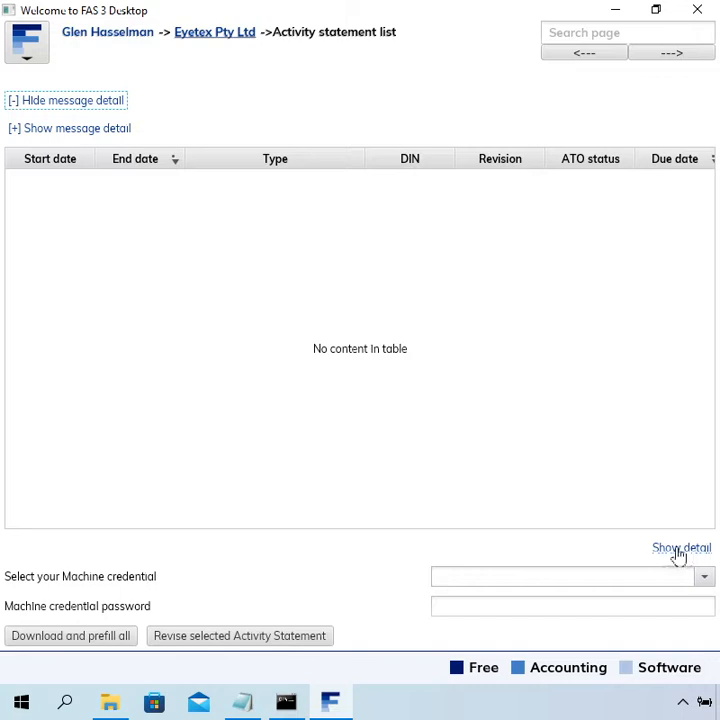
mouse_move(678, 558)
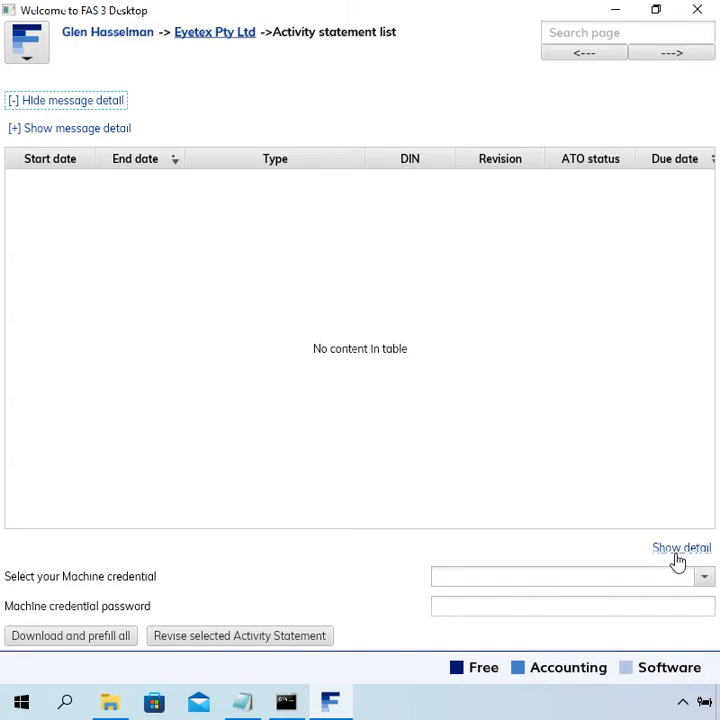
Step: Expand the detail showing business identifiers, agent info and 2005-06 selection criteria
left_click(680, 548)
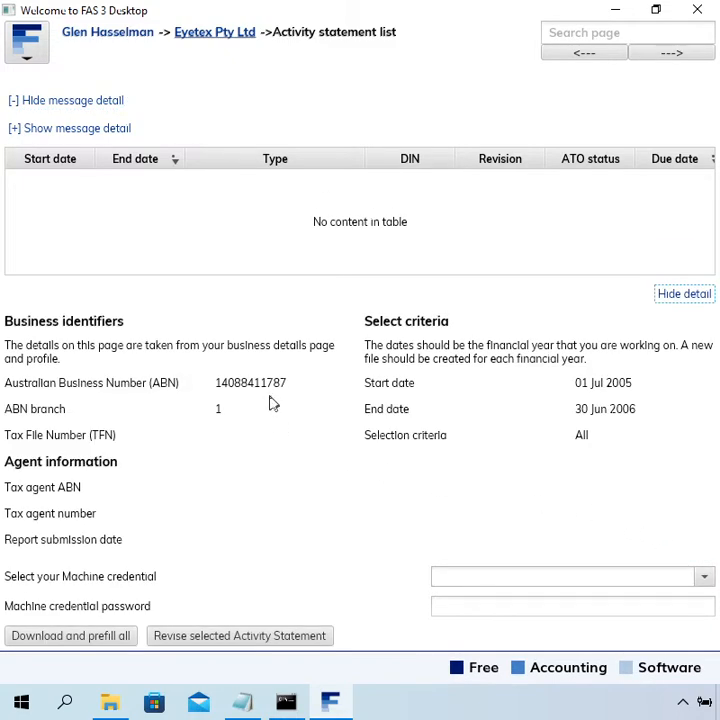
mouse_move(352, 412)
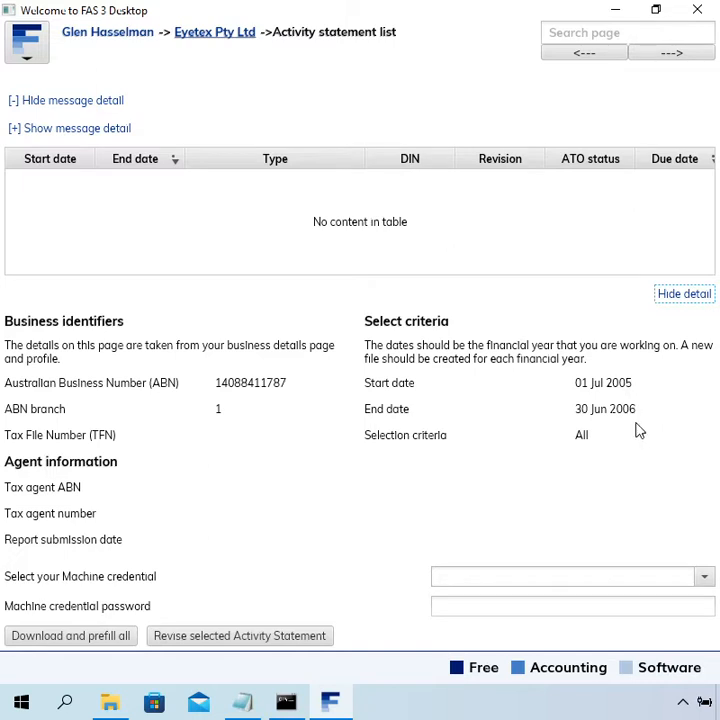
mouse_move(644, 414)
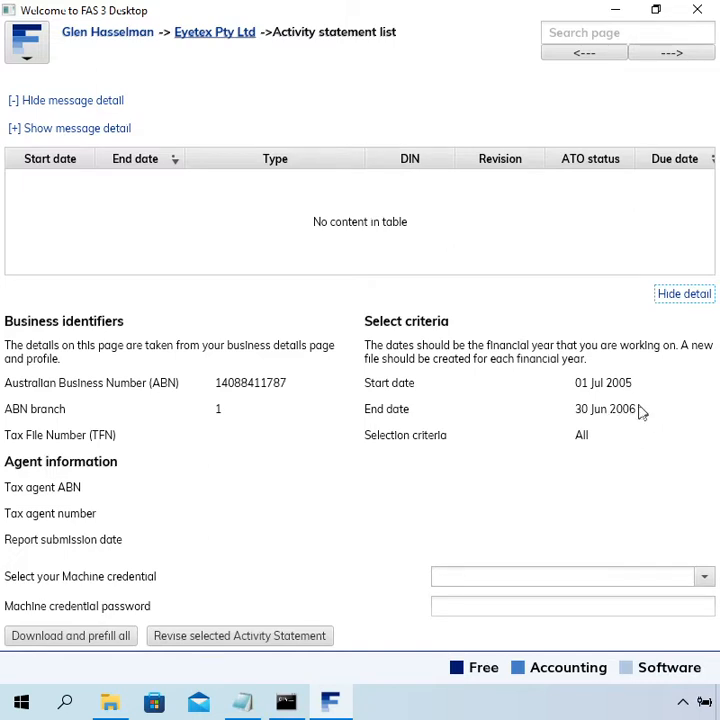
mouse_move(642, 414)
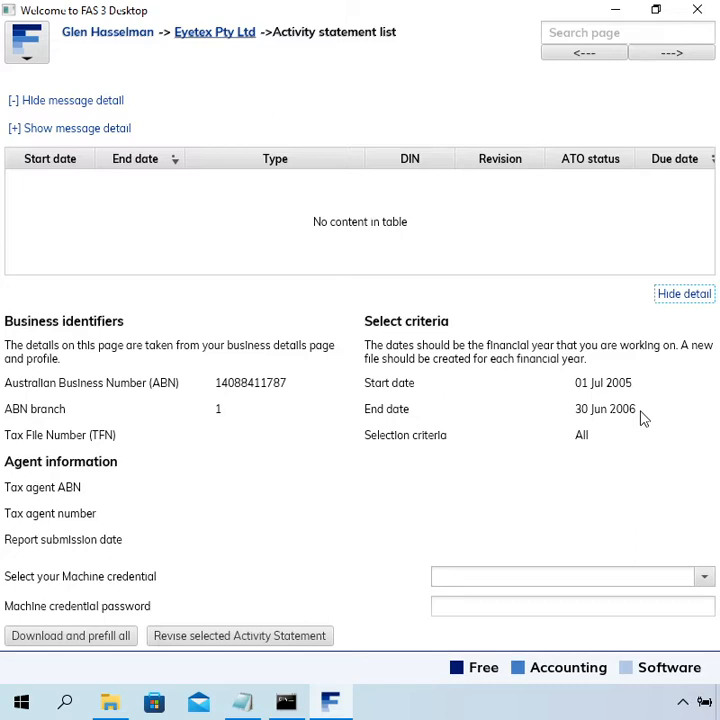
mouse_move(500, 340)
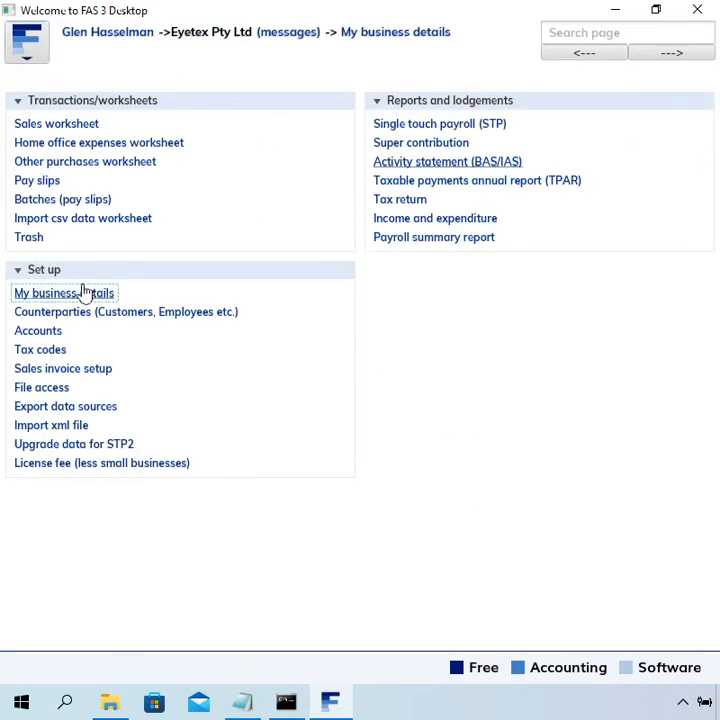
Step: Return to My business details, then reopen the Activity statement (BAS/IAS) list
left_click(64, 292)
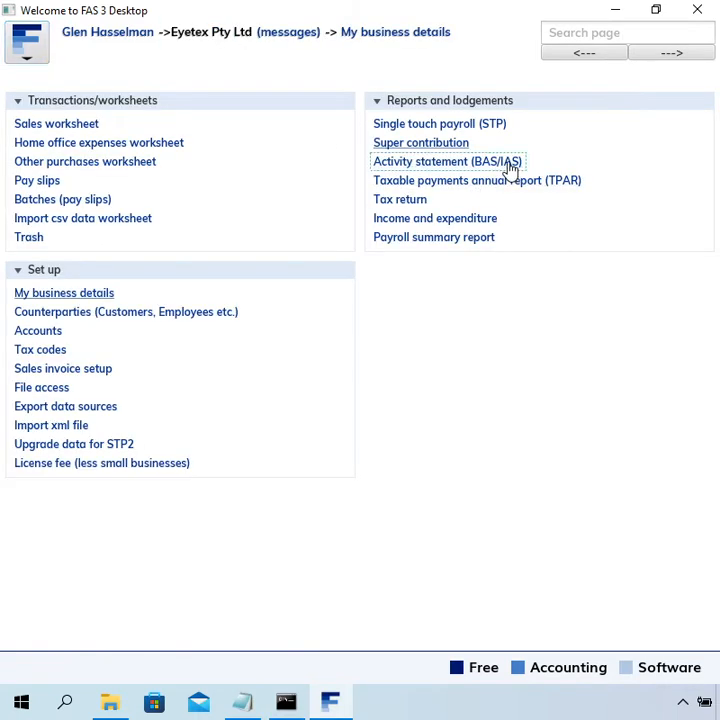
left_click(448, 160)
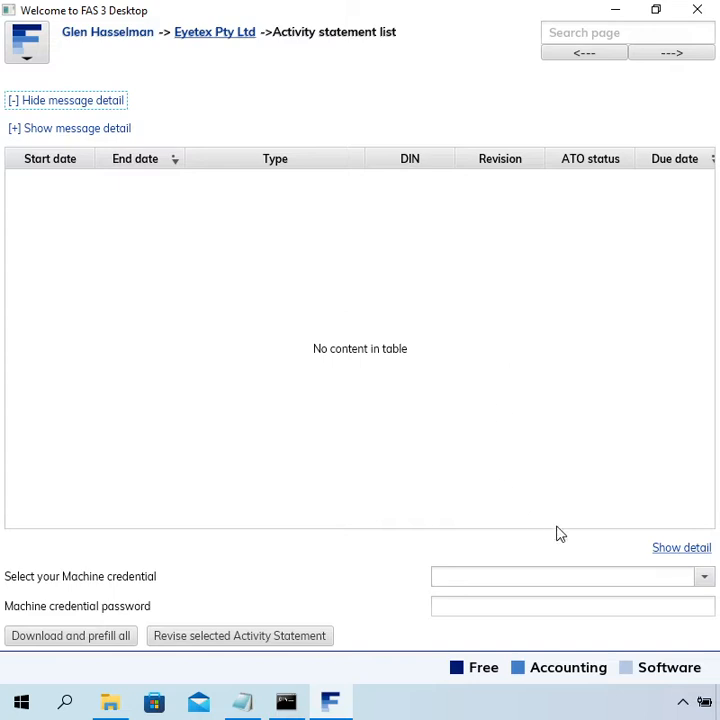
left_click(560, 576)
type("1408")
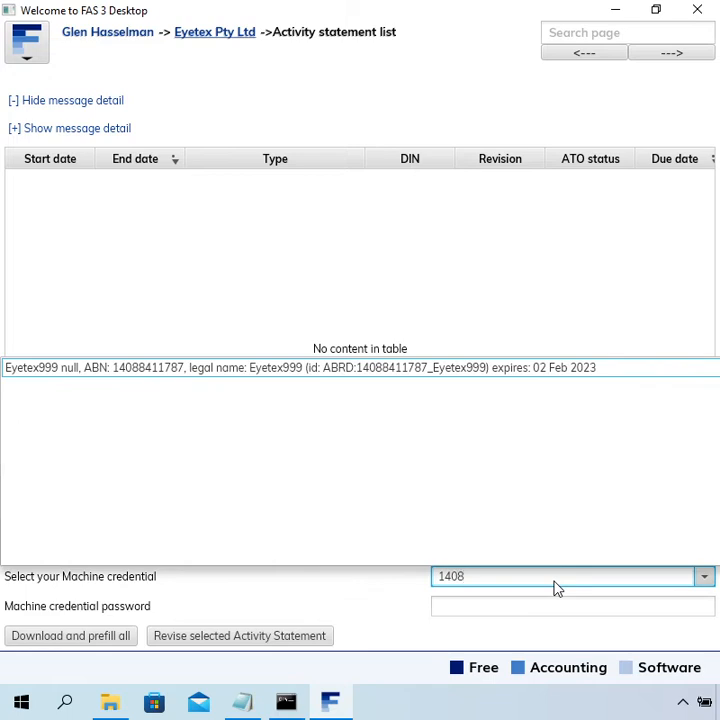
Step: Select the Eyetex999 machine credential and enter its password
left_click(570, 576)
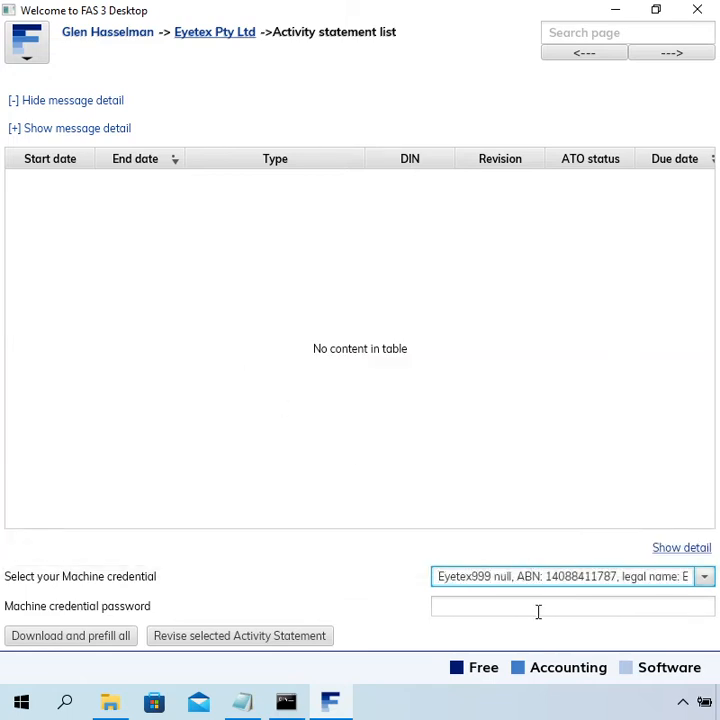
left_click(572, 606)
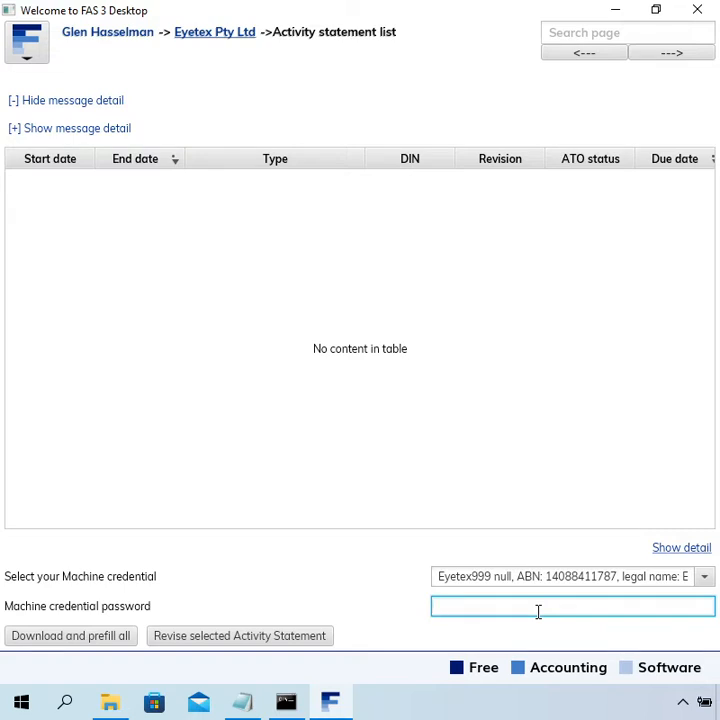
type("****")
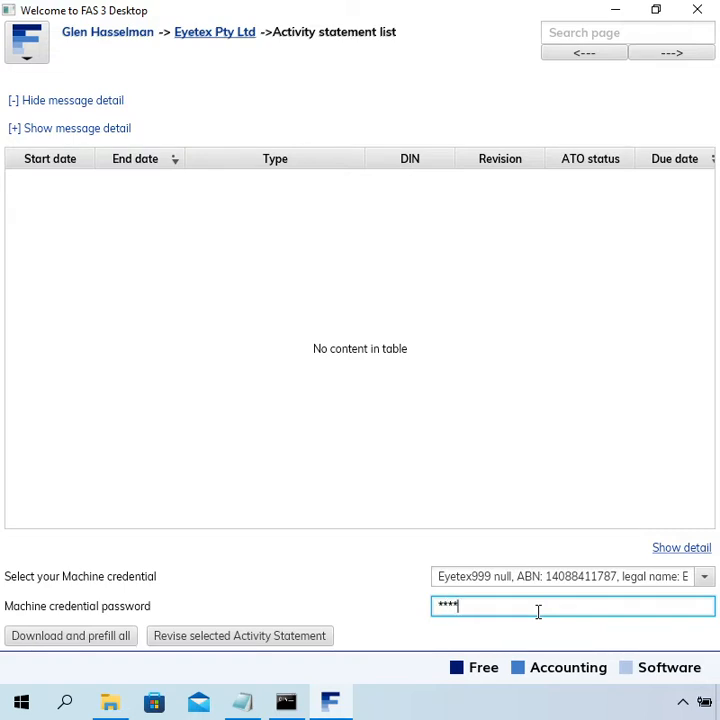
type("******")
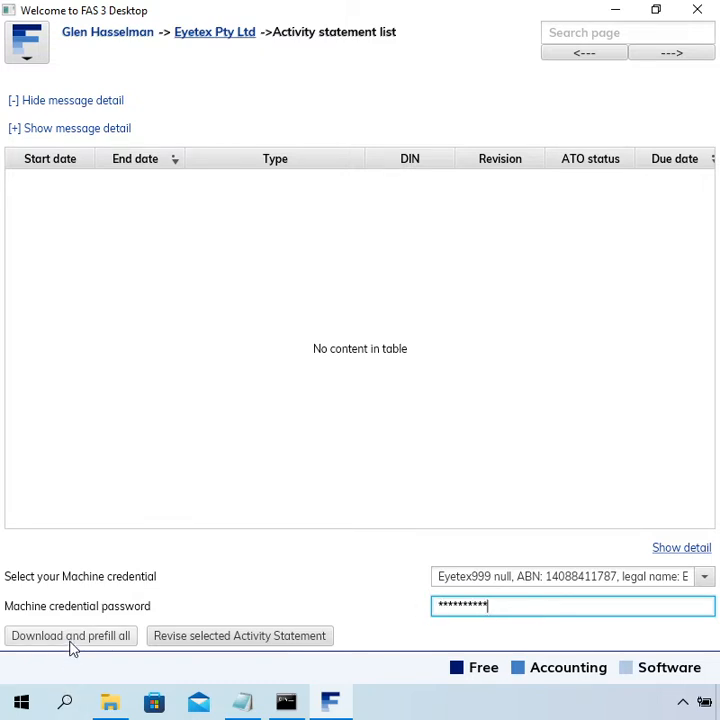
Step: Run 'Download and prefill all' to fetch Eyetex Pty Ltd's activity statements from the ATO
left_click(70, 636)
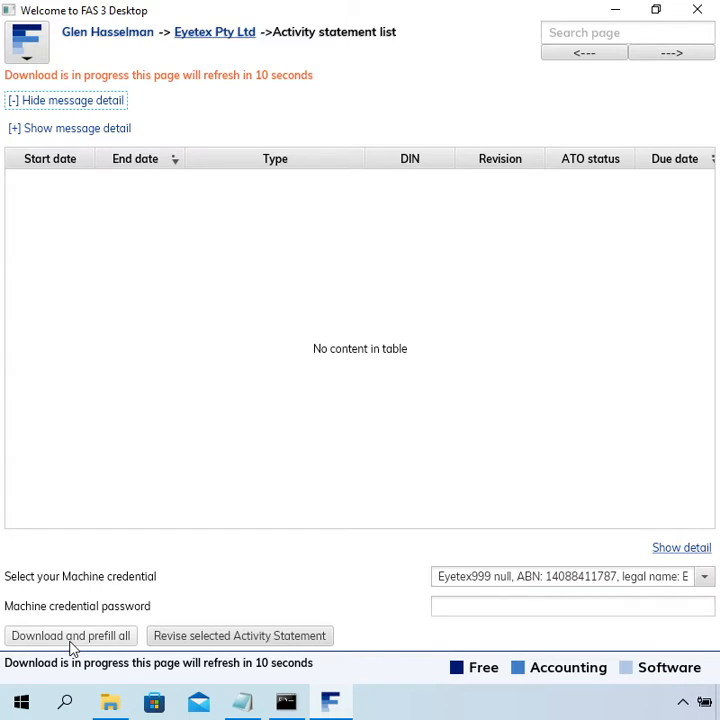
mouse_move(324, 316)
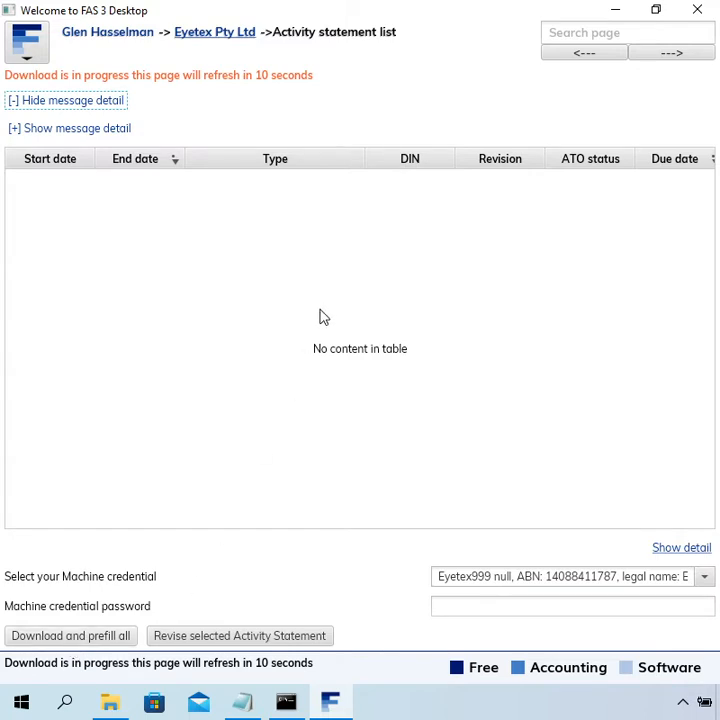
mouse_move(316, 300)
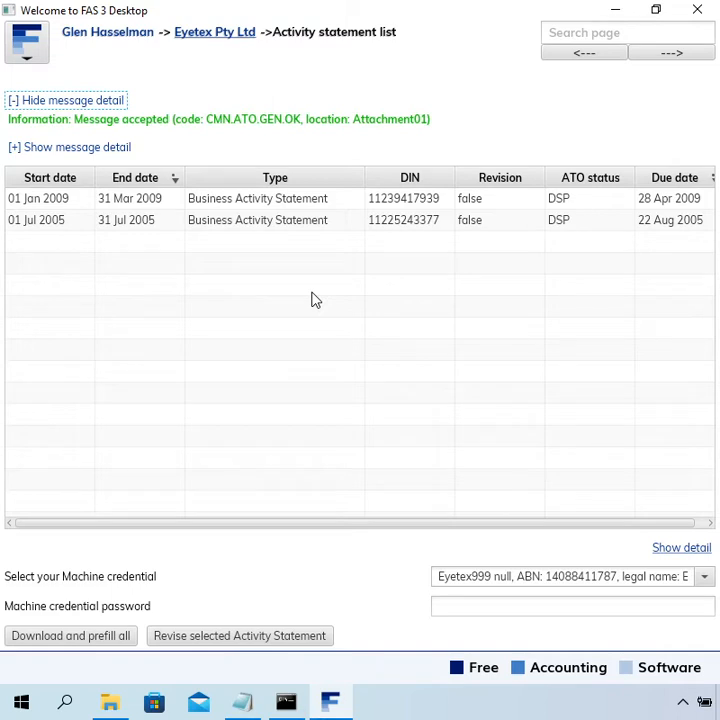
mouse_move(316, 284)
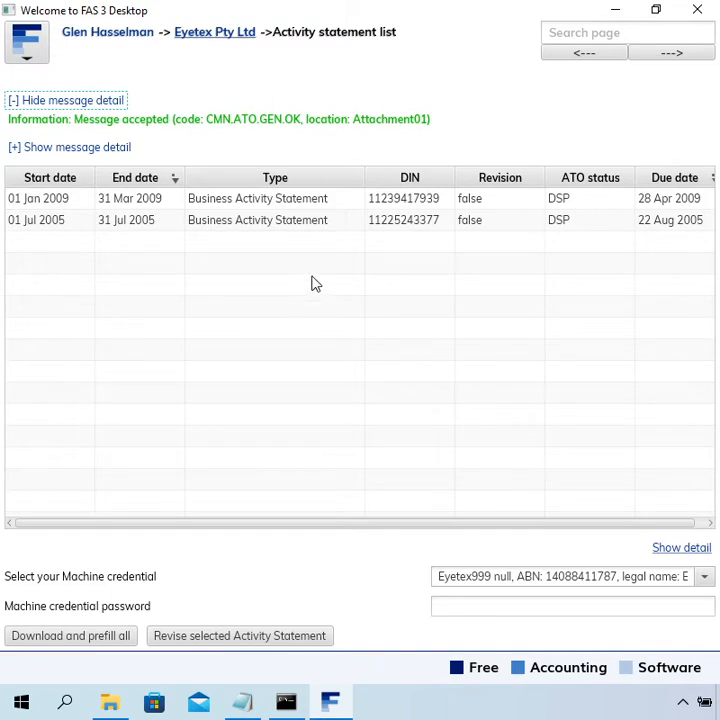
Step: Select the 01 Jul 2005 – 31 Jul 2005 BAS and open its transactions page
left_click(250, 220)
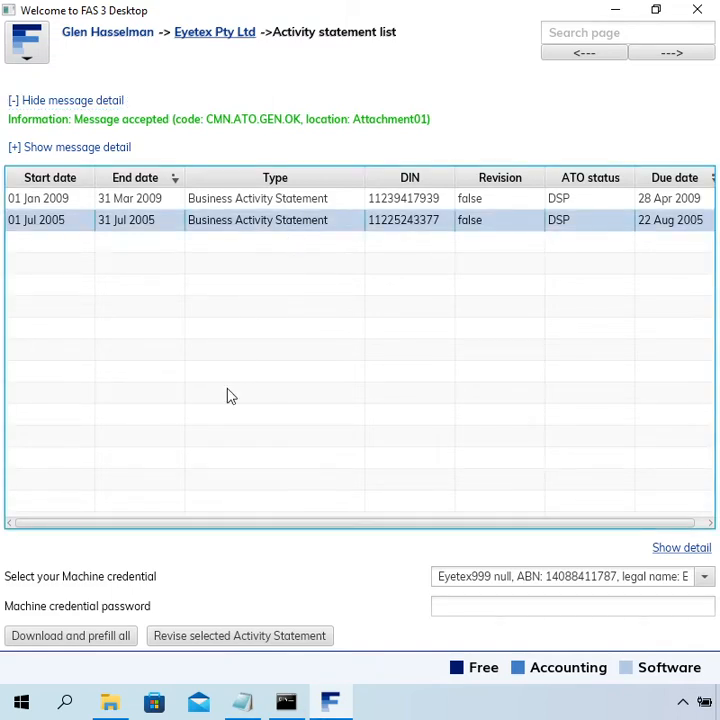
mouse_move(244, 352)
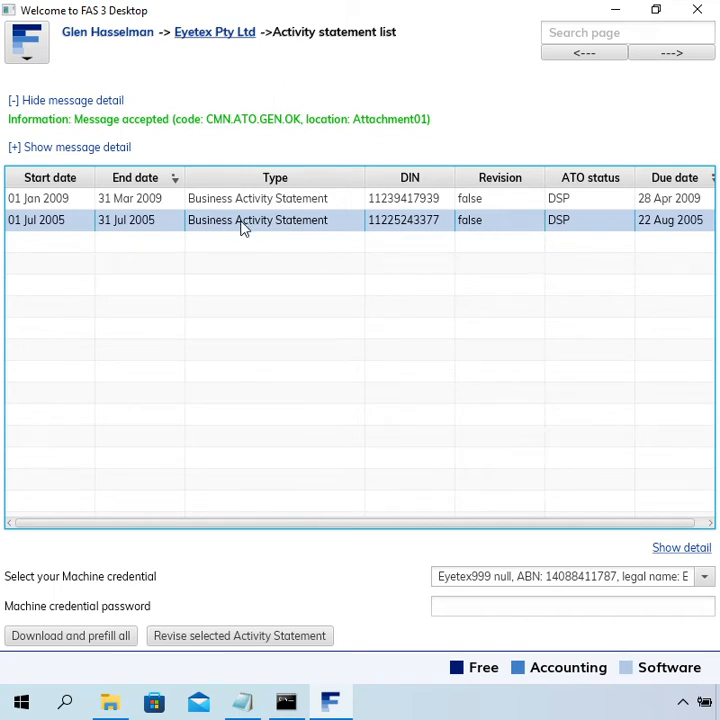
mouse_move(328, 224)
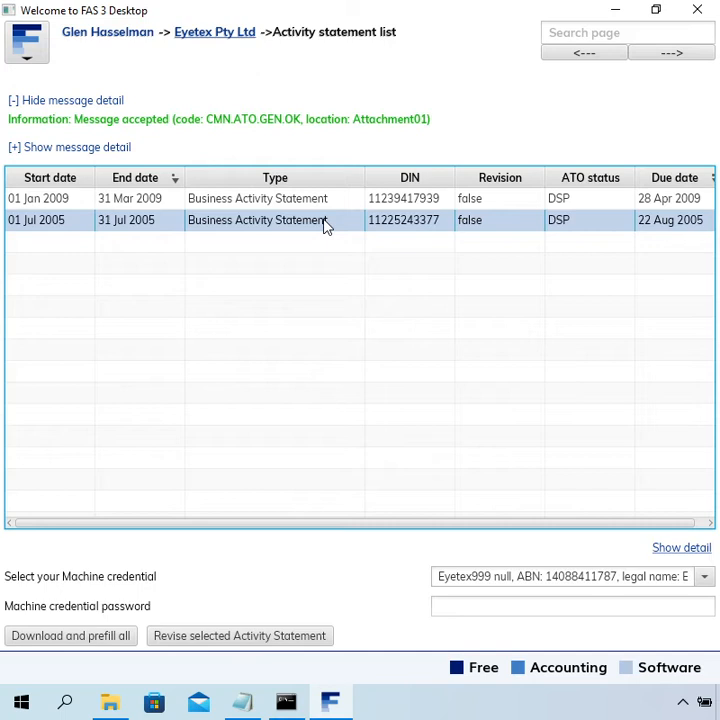
mouse_move(290, 224)
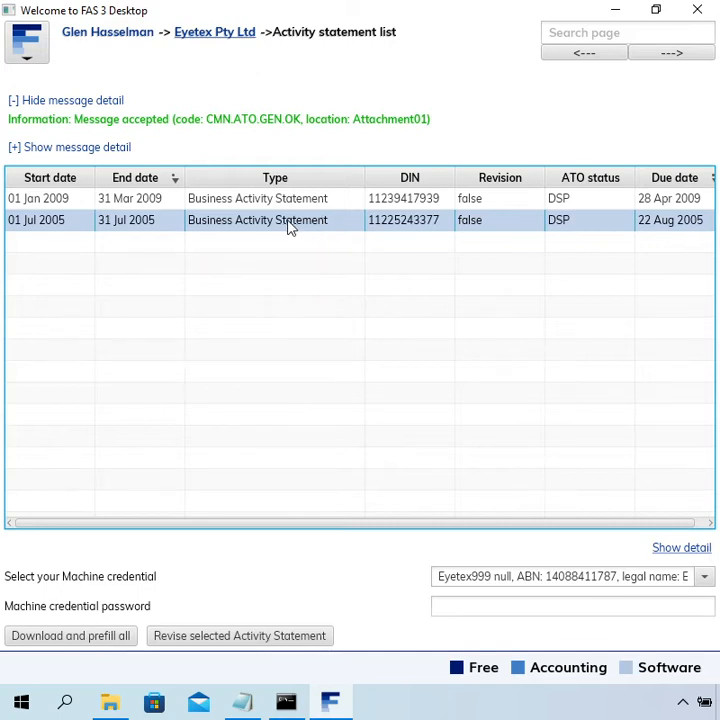
mouse_move(164, 220)
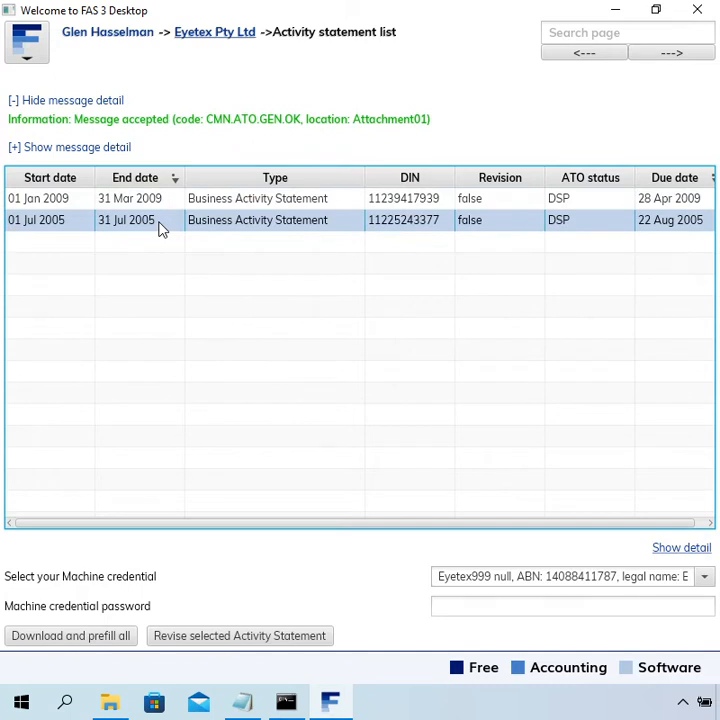
mouse_move(142, 232)
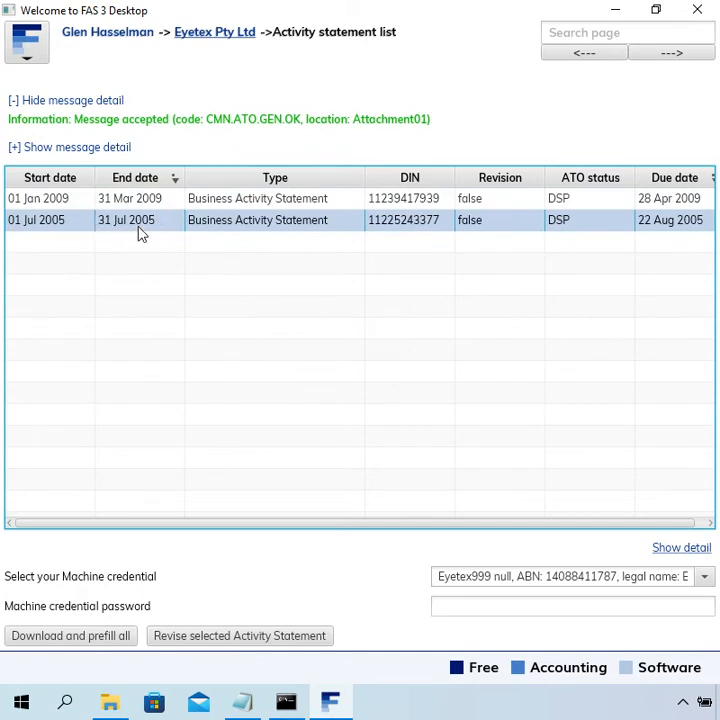
mouse_move(152, 204)
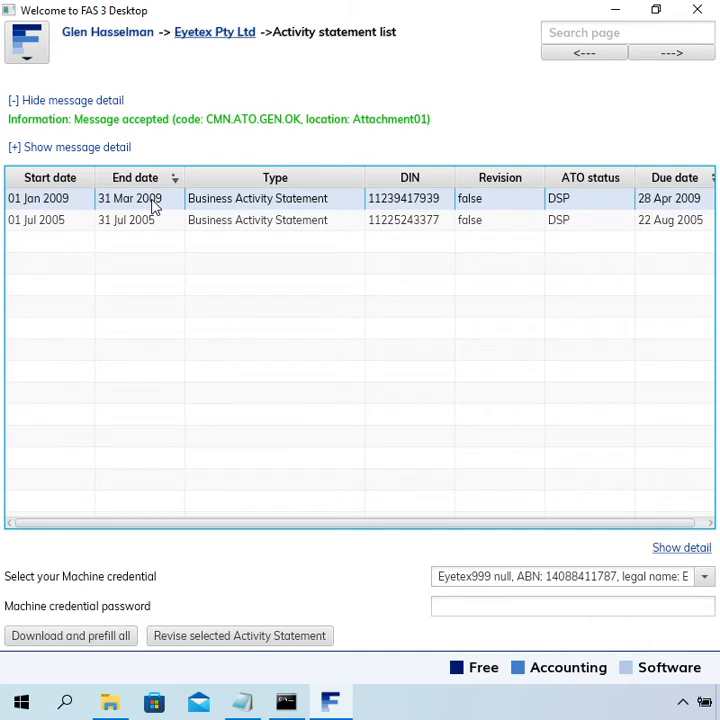
mouse_move(118, 230)
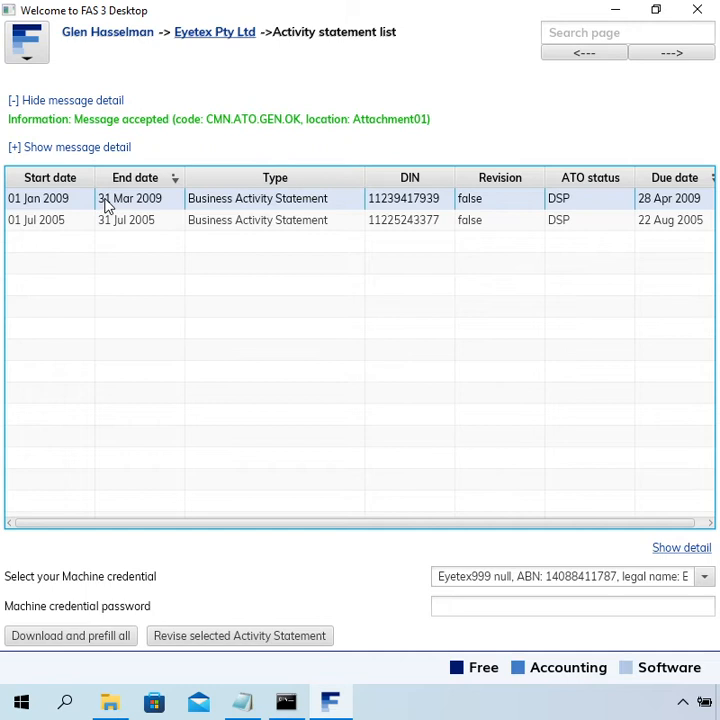
mouse_move(158, 212)
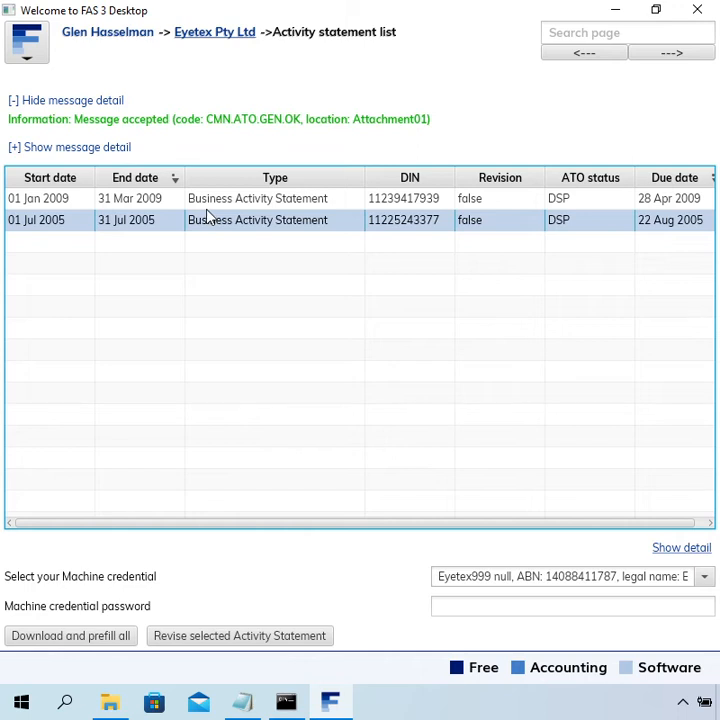
left_click(256, 198)
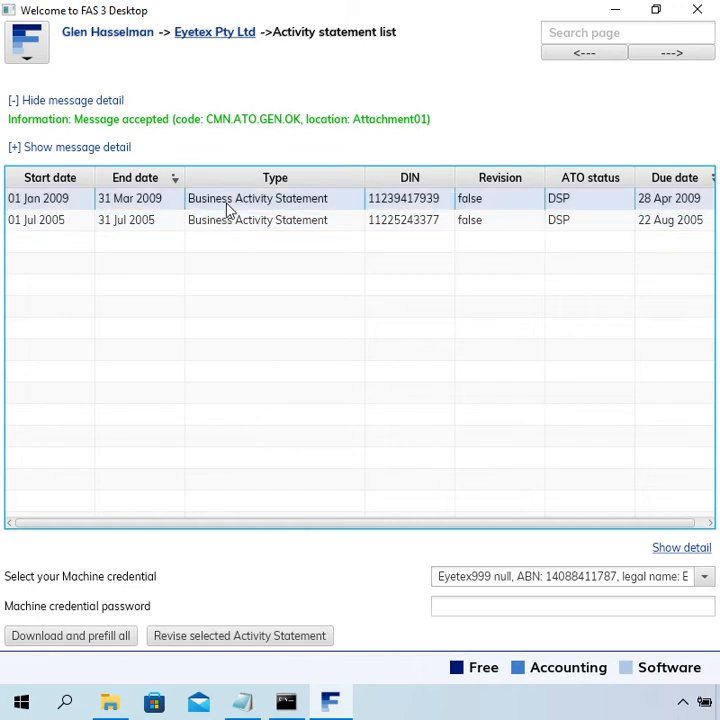
left_click(130, 218)
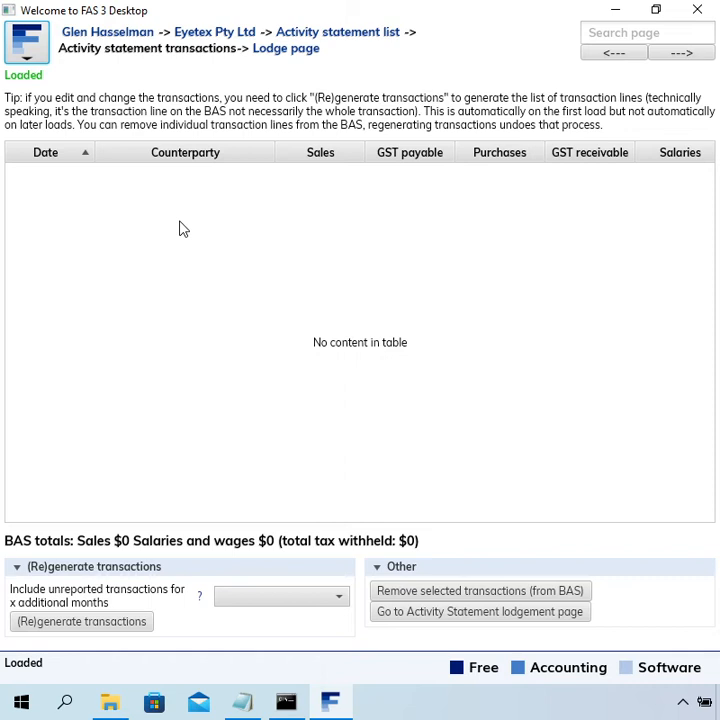
mouse_move(180, 228)
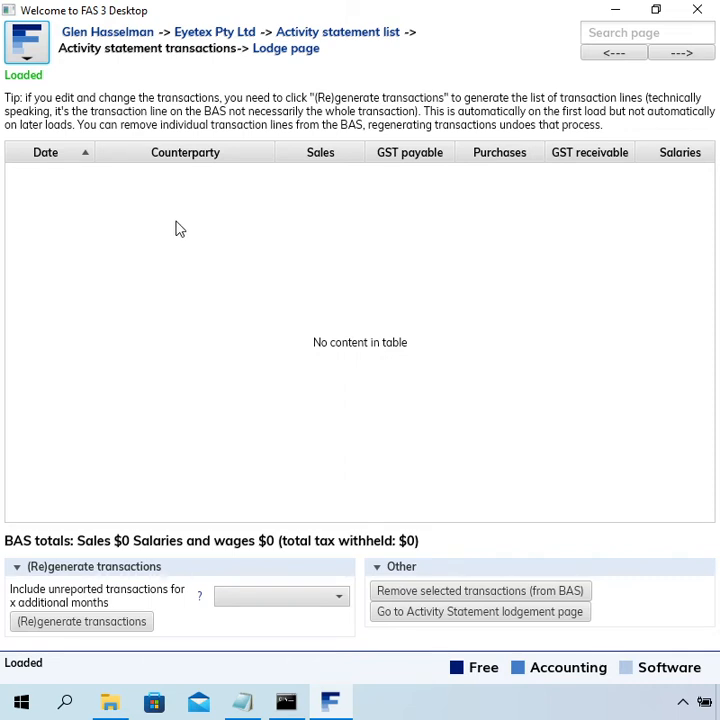
mouse_move(434, 370)
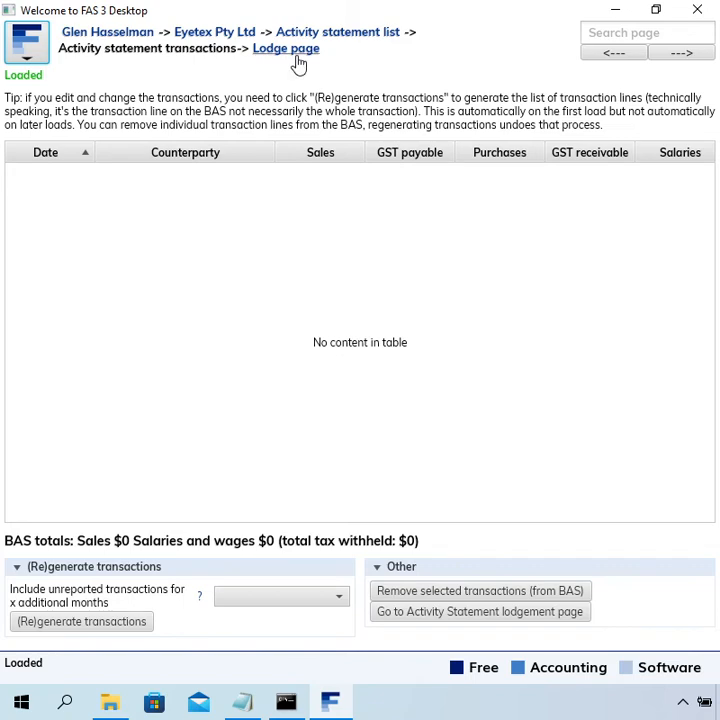
mouse_move(294, 62)
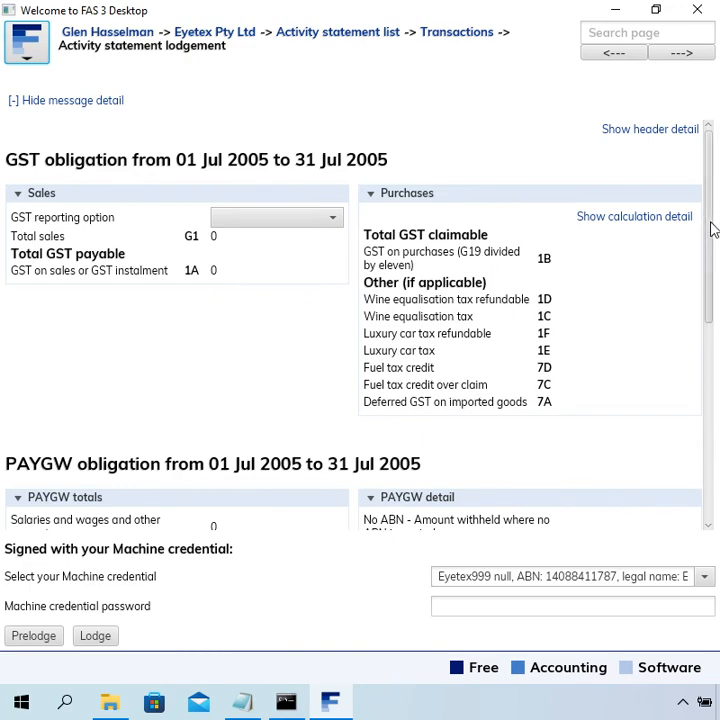
scroll("down", 3)
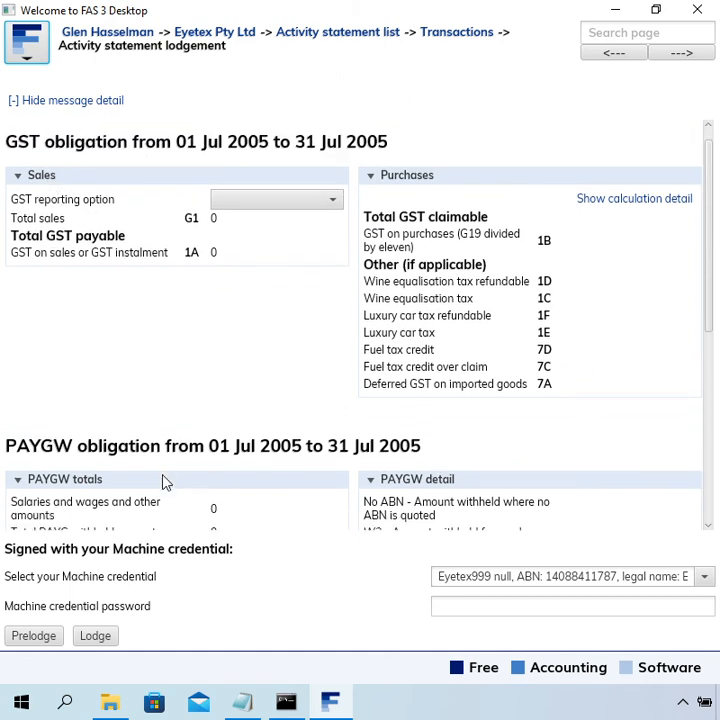
scroll("down", 3)
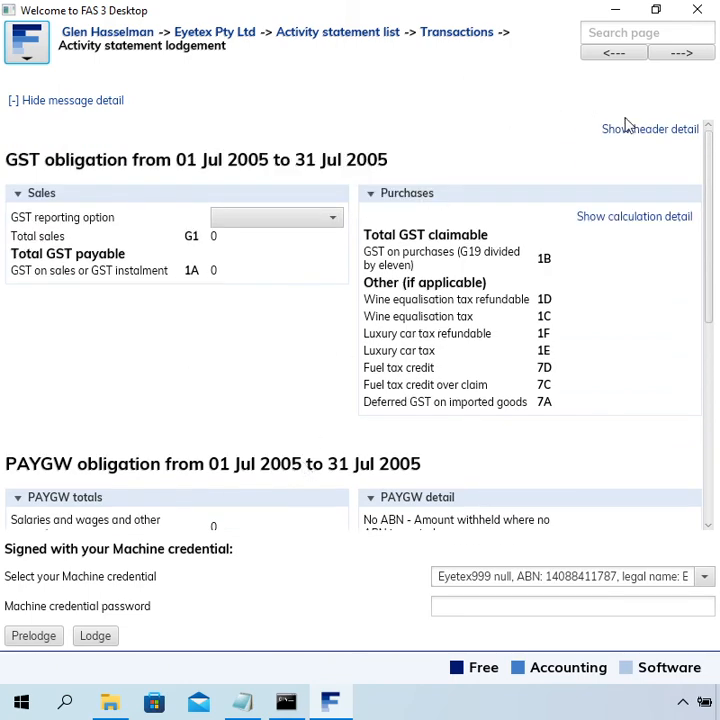
left_click(650, 128)
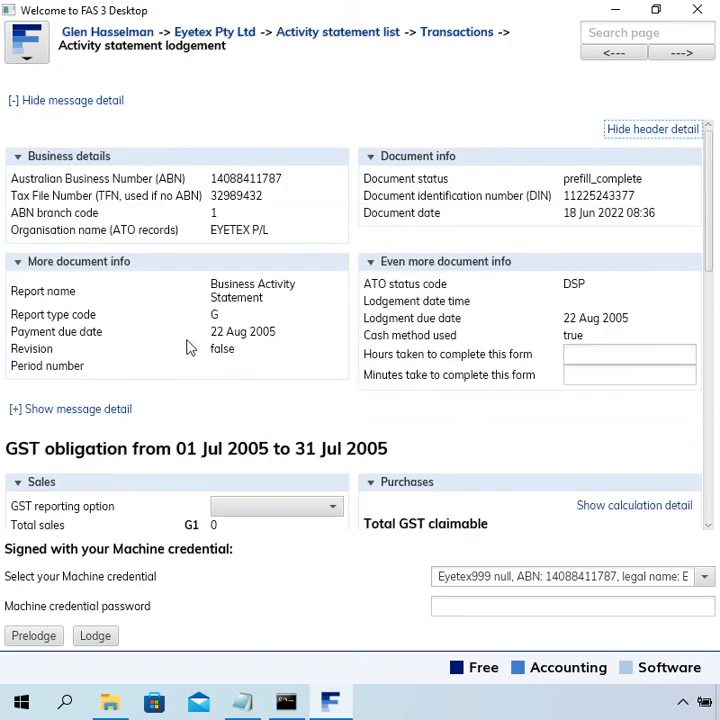
mouse_move(652, 128)
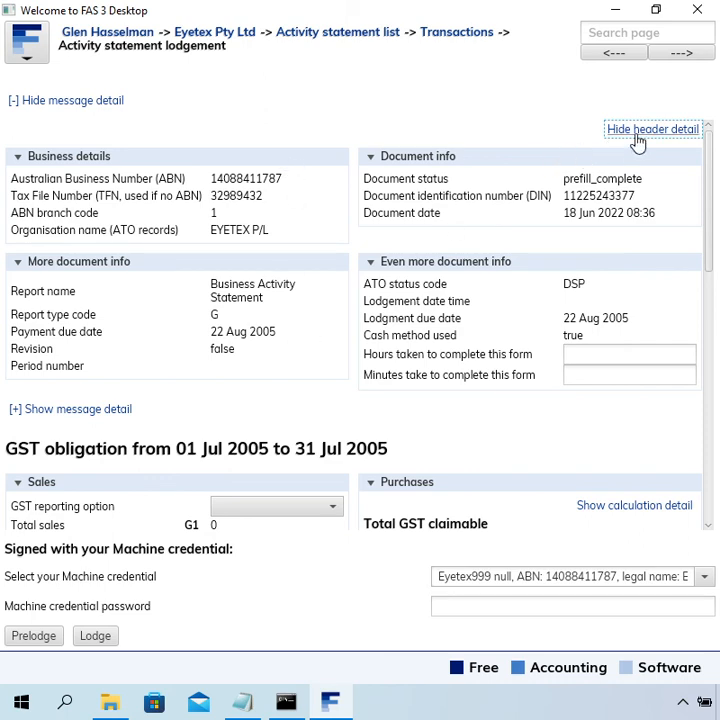
left_click(652, 128)
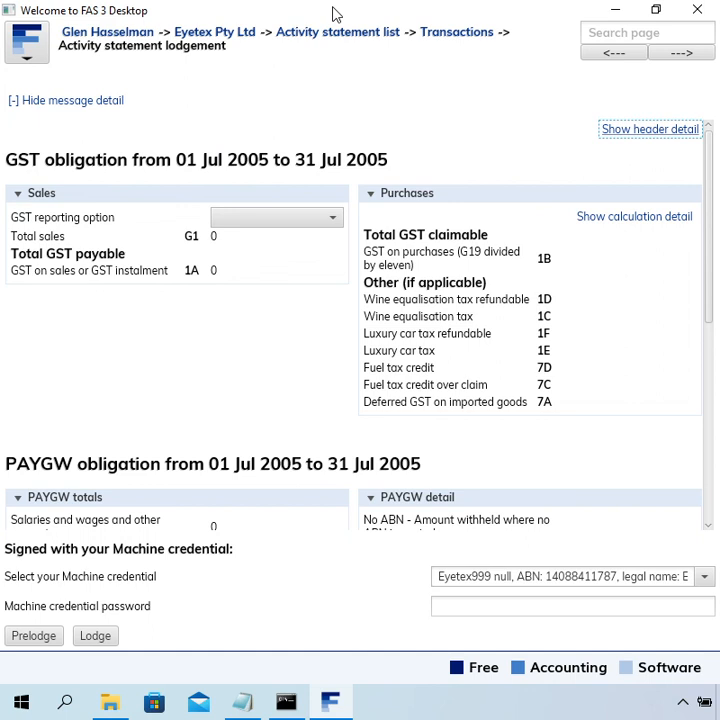
mouse_move(352, 156)
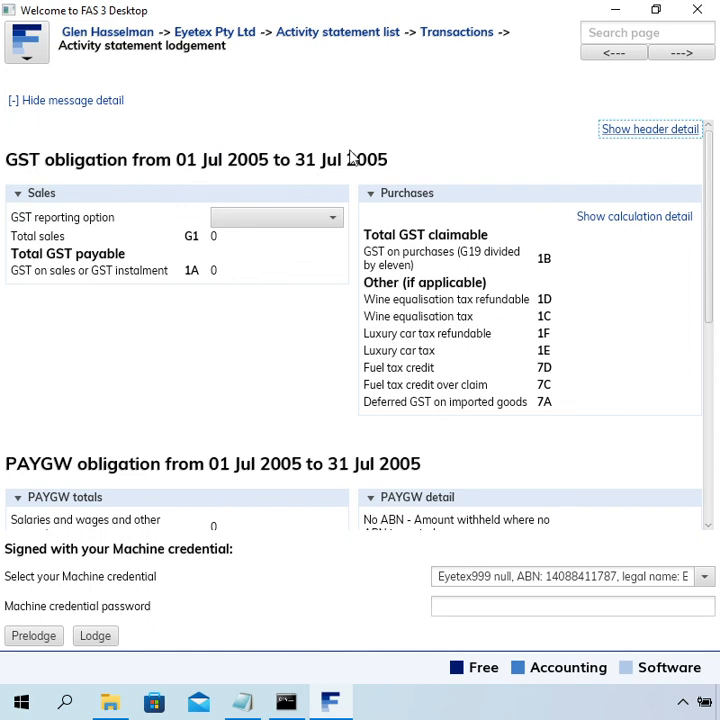